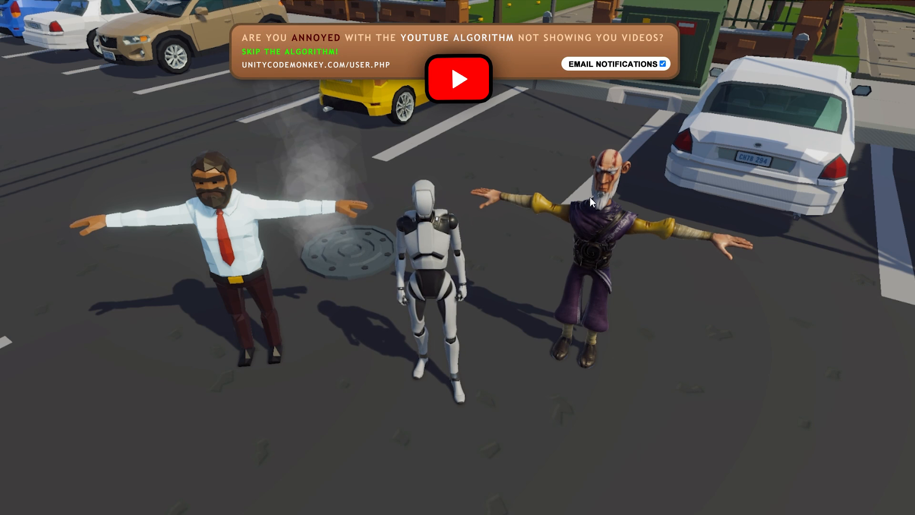
mouse_move(488, 296)
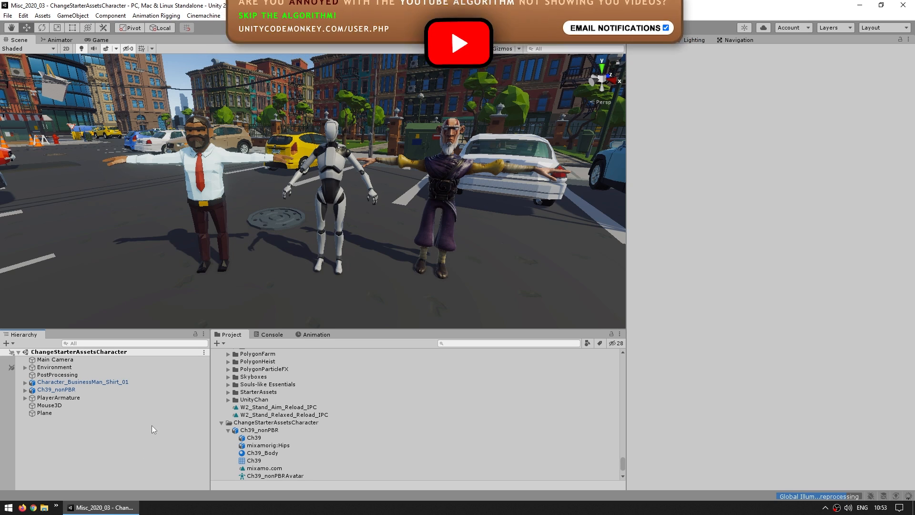
Inspect PlayerArmature's Geometry, robot body mesh and Skeleton children before duplicating it.
left_click(58, 397)
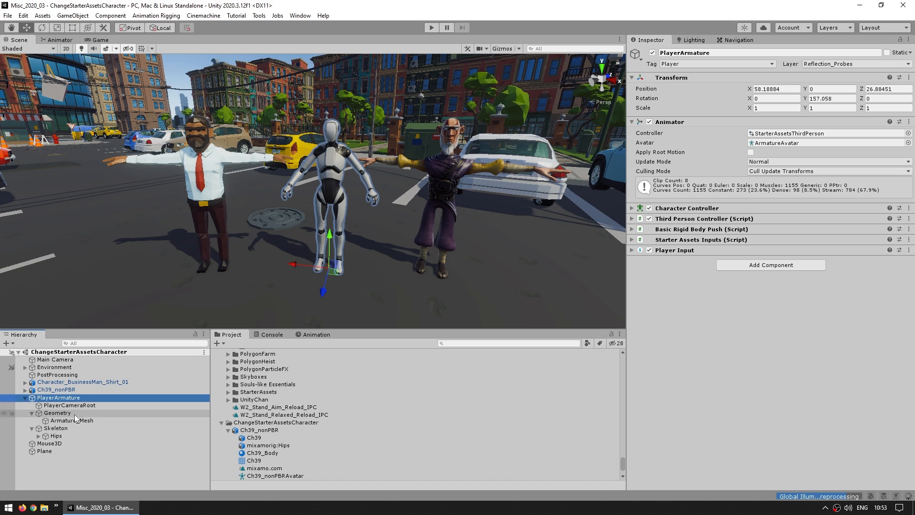
left_click(57, 412)
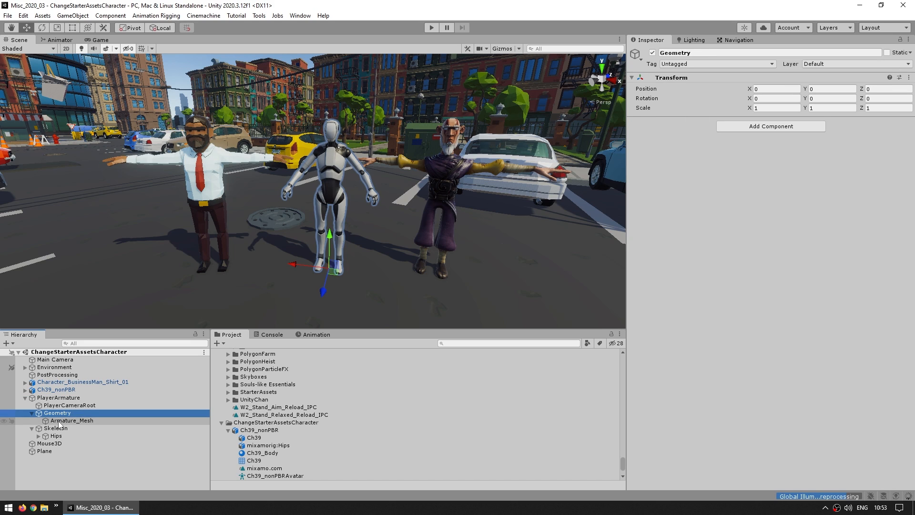
left_click(72, 420)
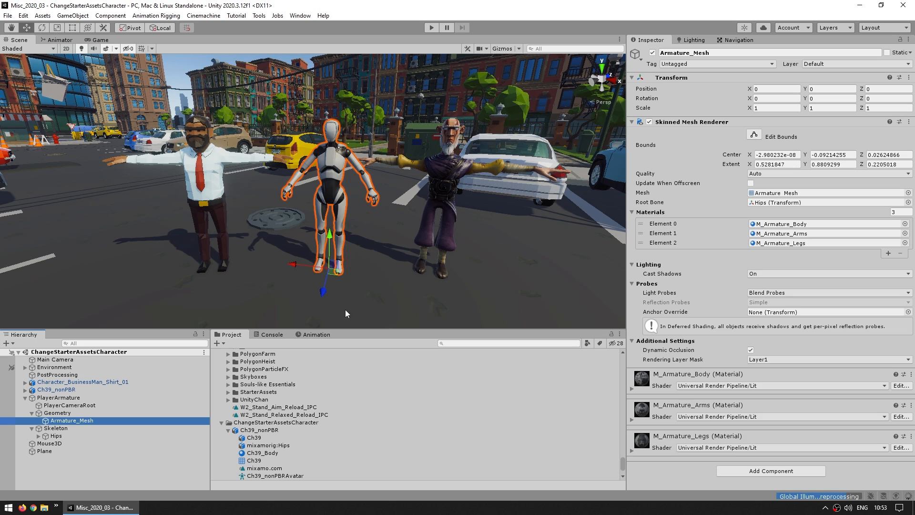
left_click(55, 428)
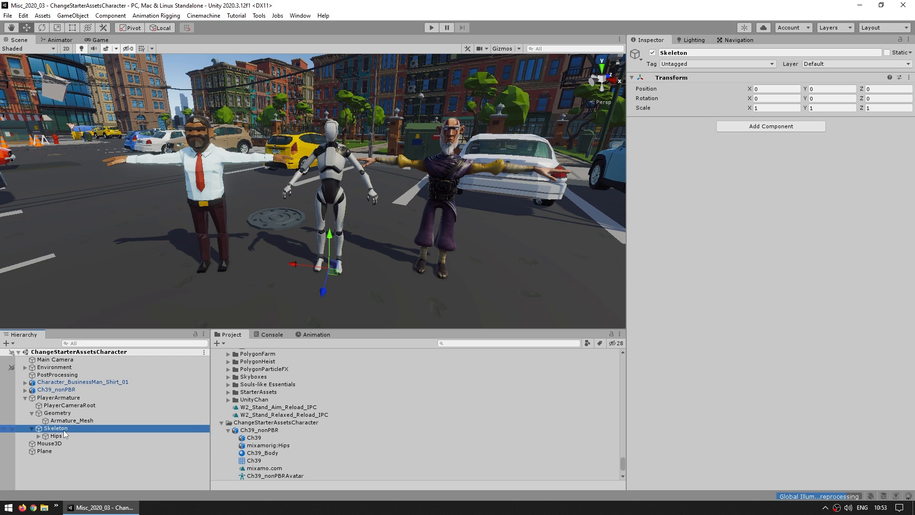
left_click(59, 398)
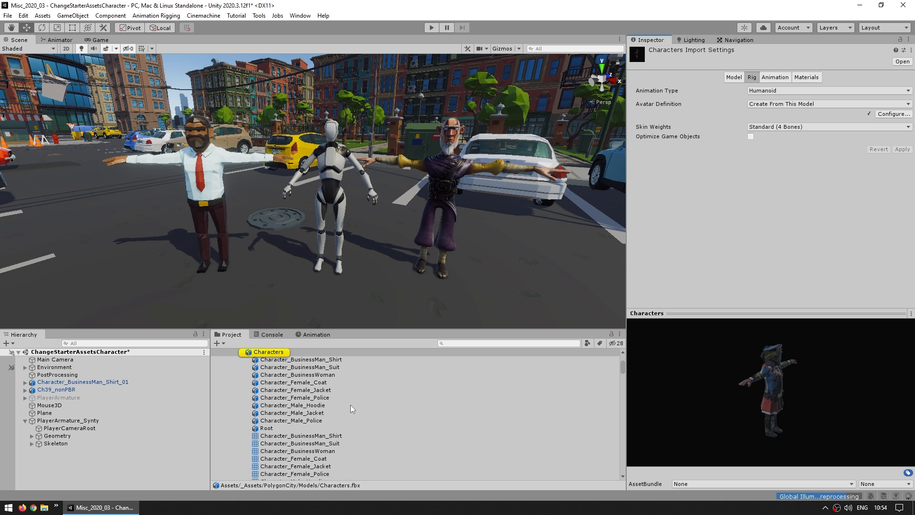
Compare the Synty armature and business-man Animator avatars, then expose Character_BusinessMan_Shirt_01's shirt mesh and bones.
left_click(269, 409)
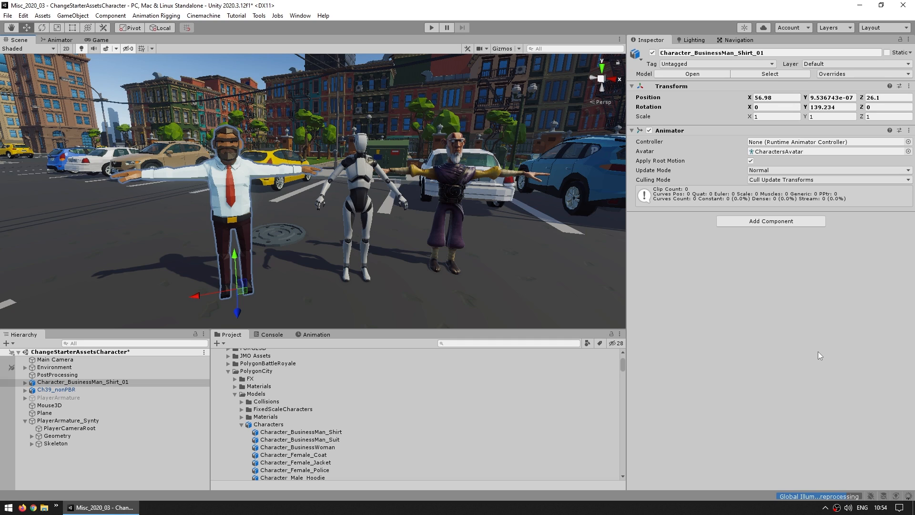
mouse_move(810, 352)
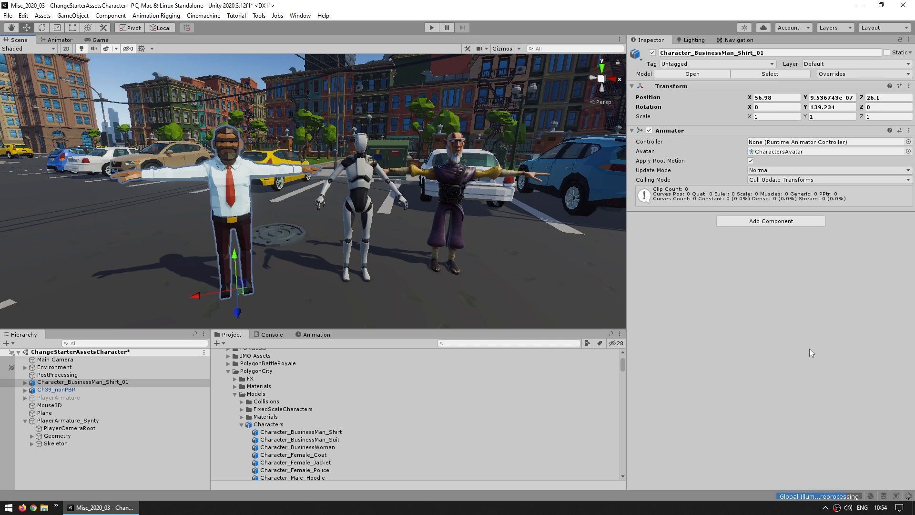
left_click(68, 421)
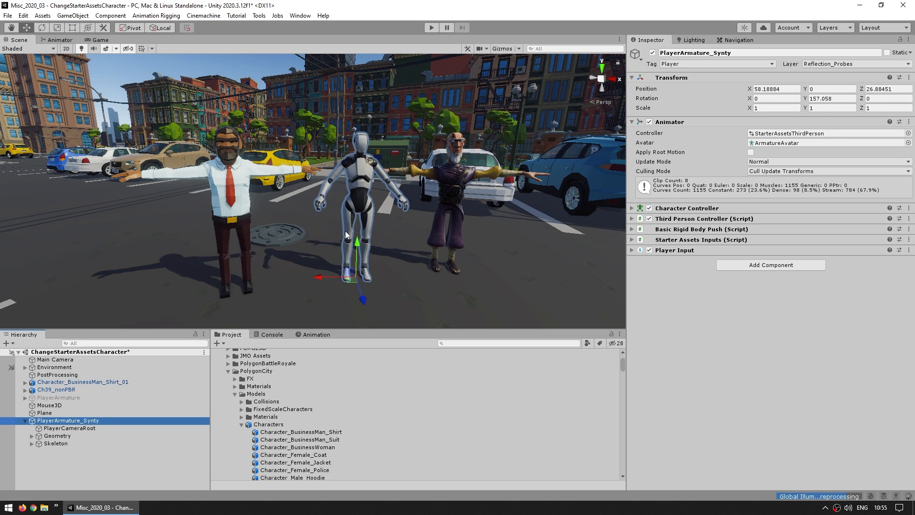
left_click(84, 381)
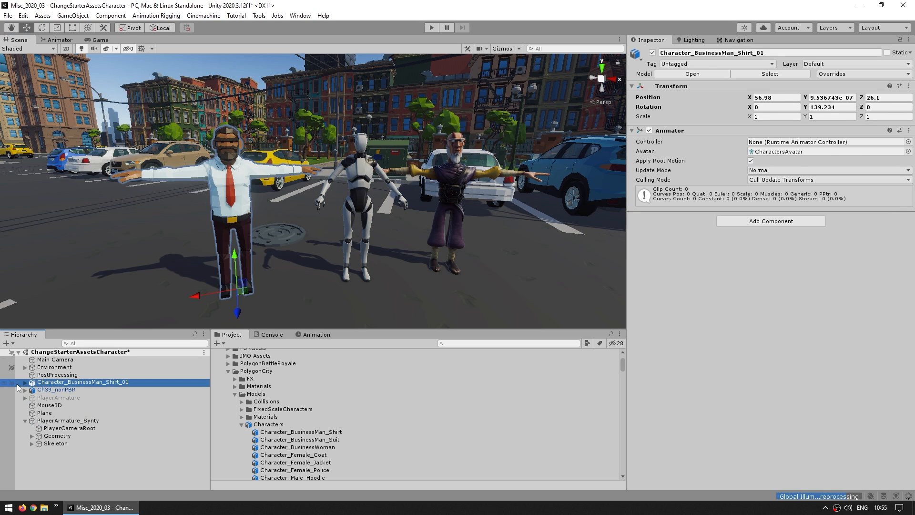
left_click(18, 381)
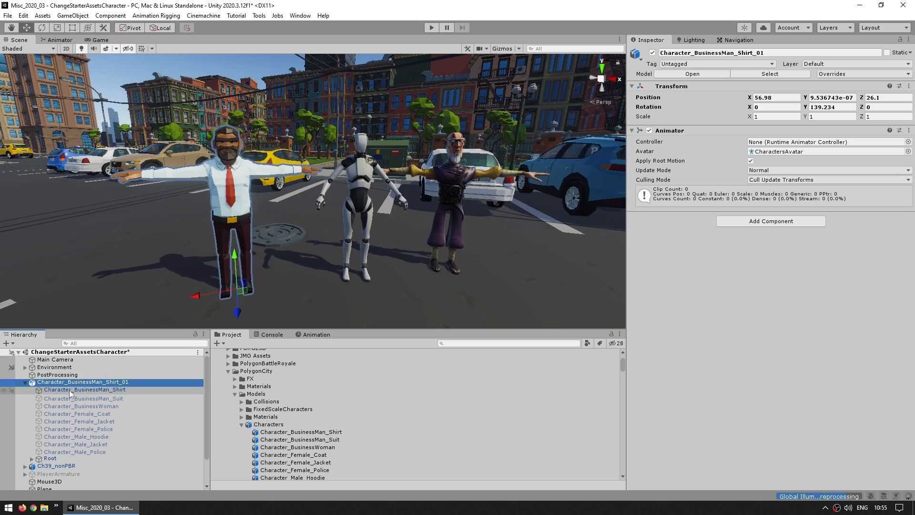
left_click(49, 458)
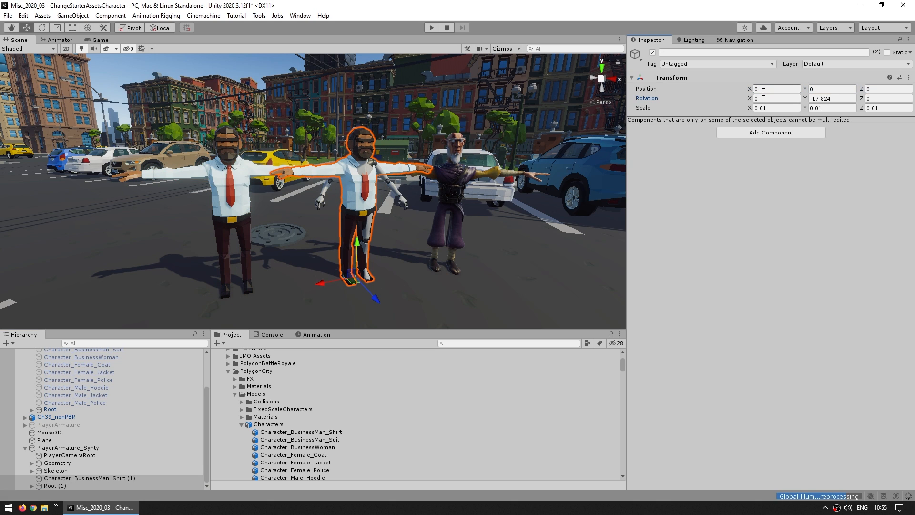
Zero the copied business-man mesh transform and find the CharactersAvatar asset for PlayerArmature_Synty's Animator.
left_click(57, 470)
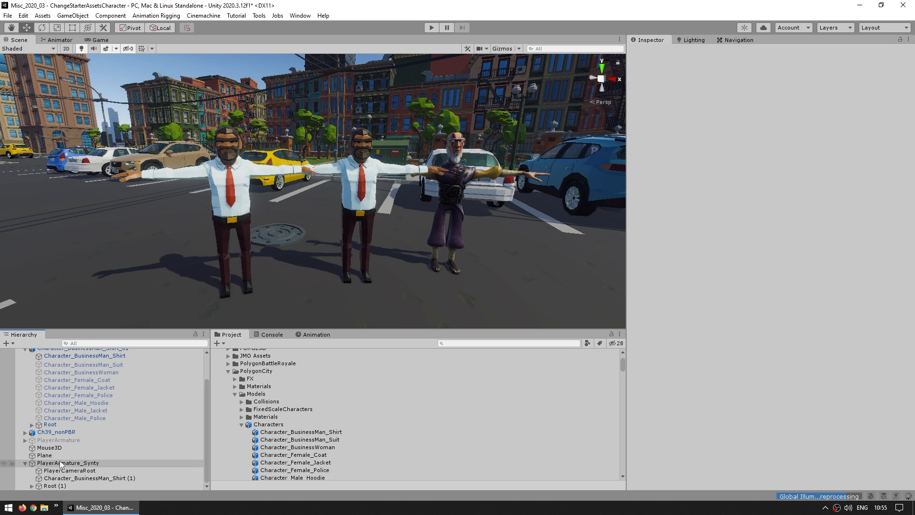
left_click(68, 463)
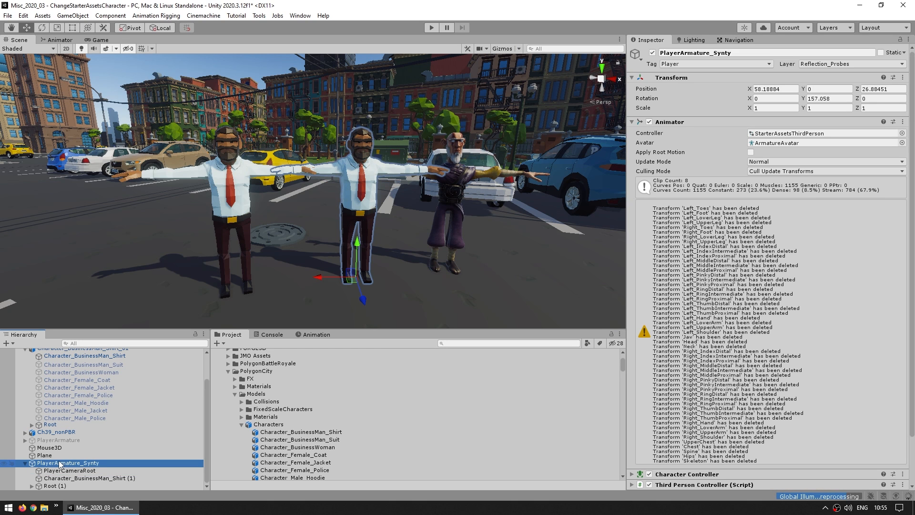
left_click(84, 381)
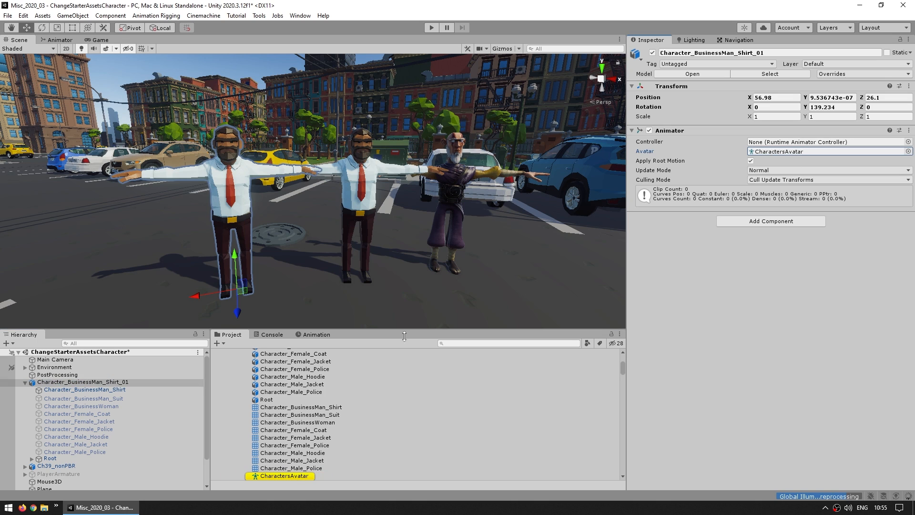
left_click(68, 463)
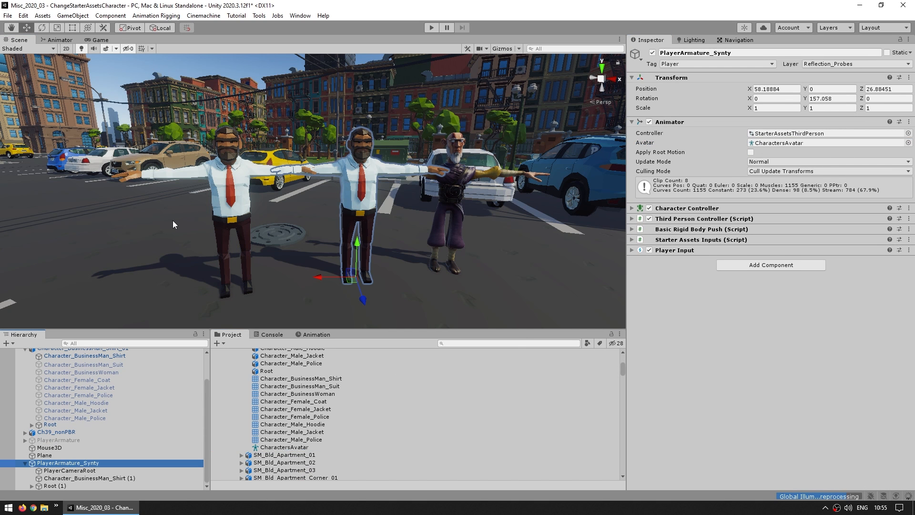
mouse_move(183, 208)
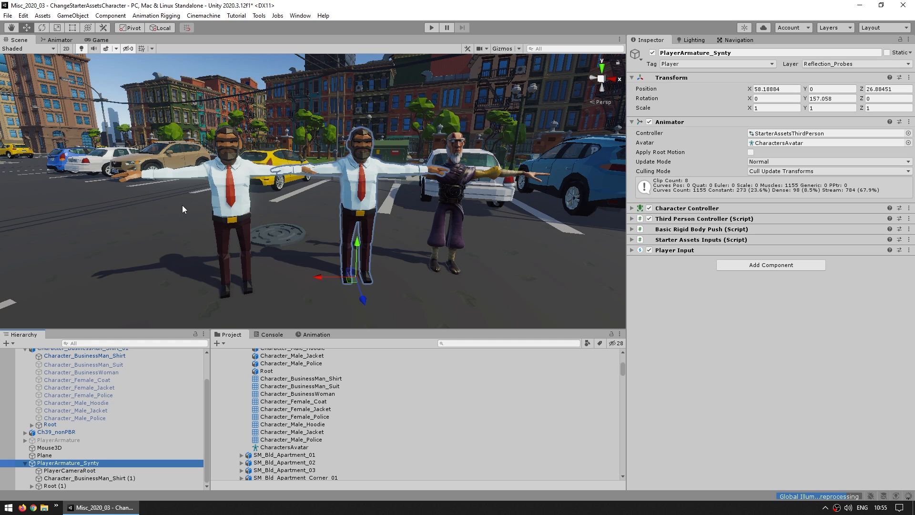
mouse_move(353, 172)
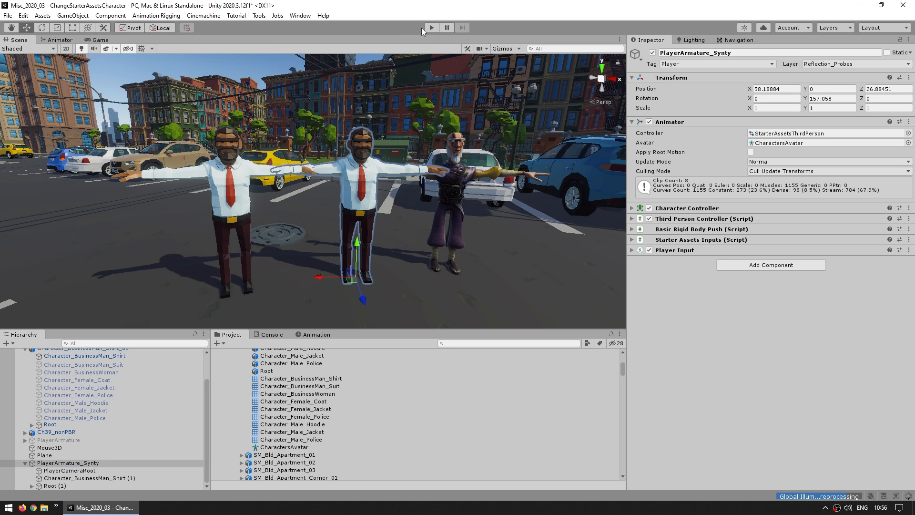
Switch off Character_BusinessMan_Shirt_01 and ping the CharactersAvatar assigned to the armature.
left_click(431, 27)
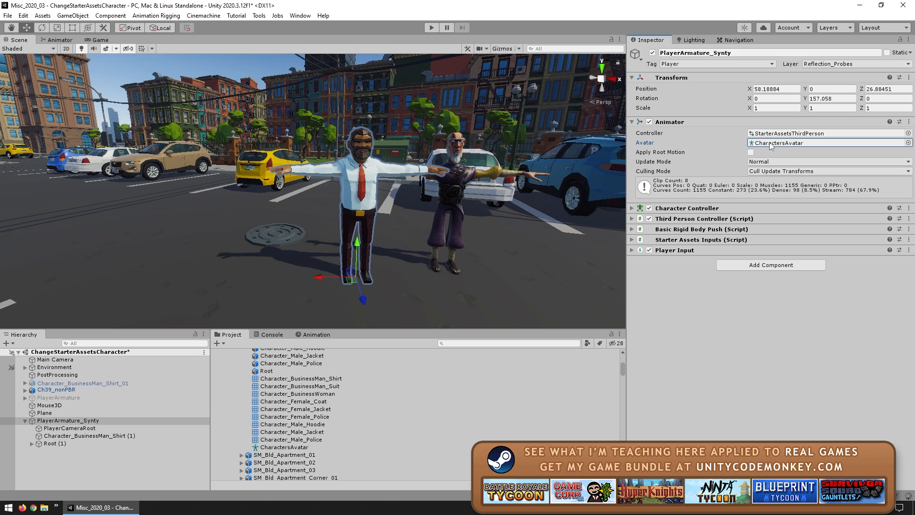
left_click(285, 447)
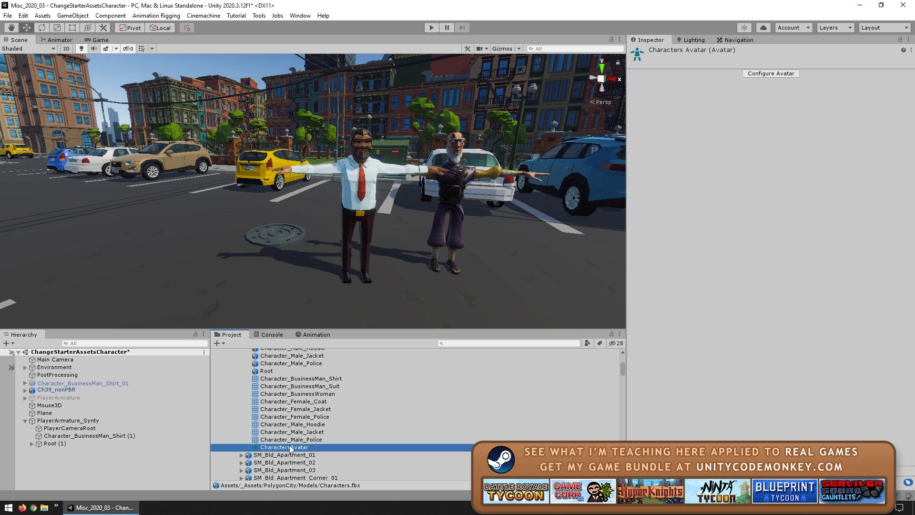
Inspect CharactersAvatar's configuration and compare its Root bone with the copied Root (1).
left_click(770, 73)
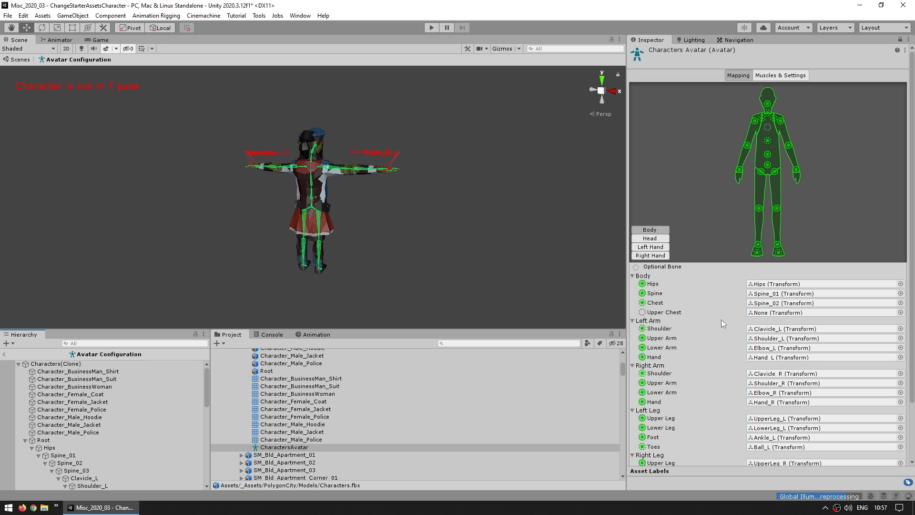
left_click(43, 439)
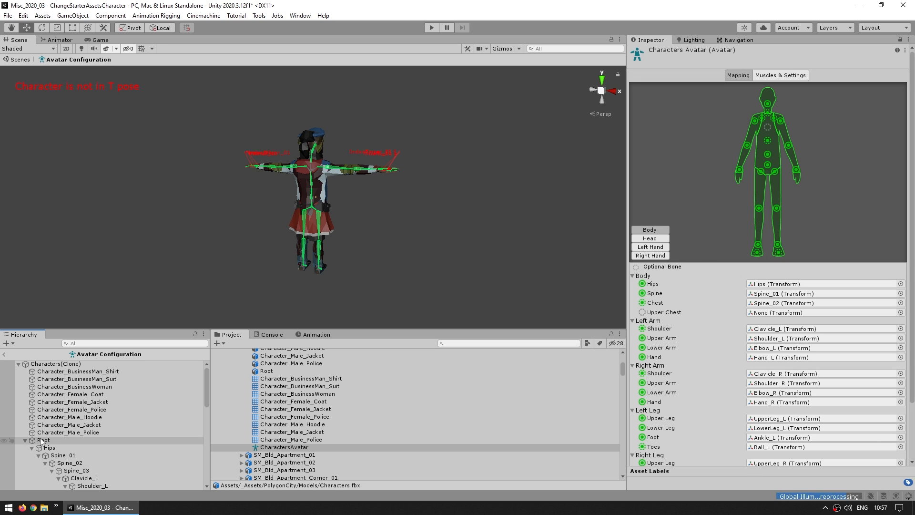
left_click(43, 441)
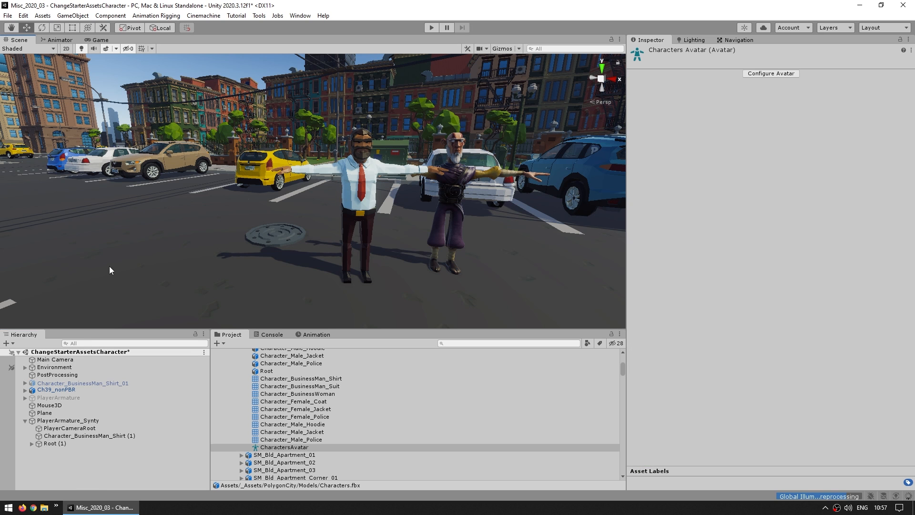
left_click(55, 443)
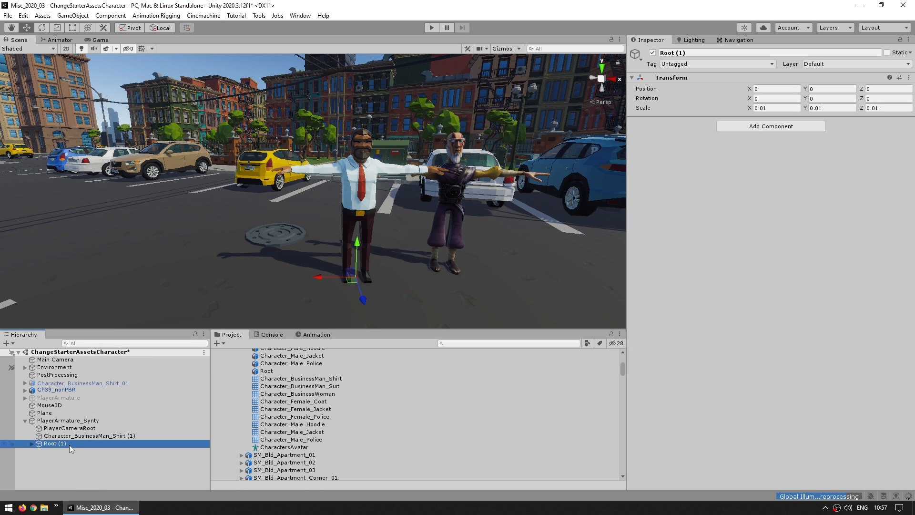
mouse_move(60, 443)
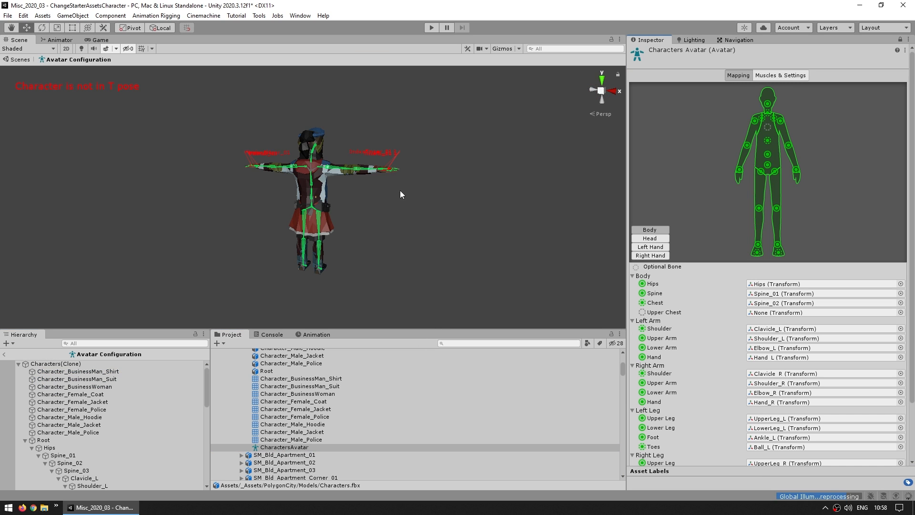
Leave the avatar configuration and rename Root (1) under PlayerArmature_Synty to Root.
left_click(44, 439)
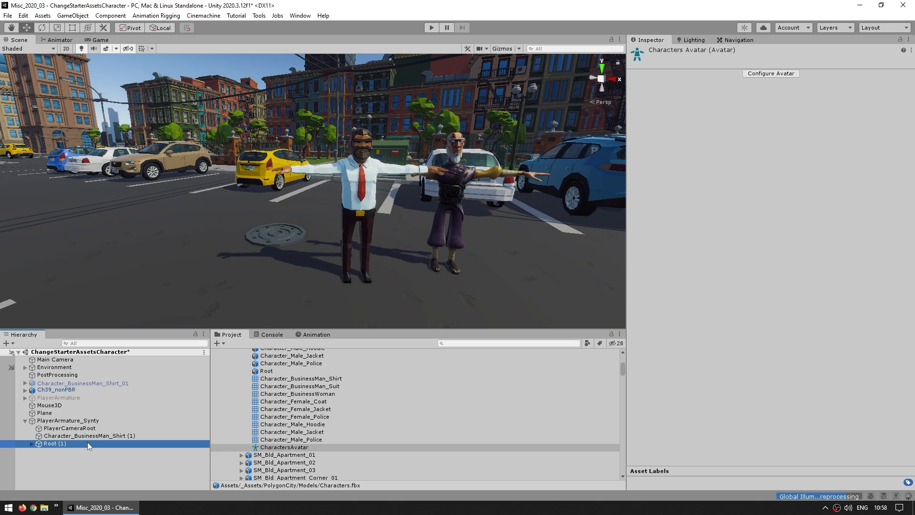
left_click(54, 443)
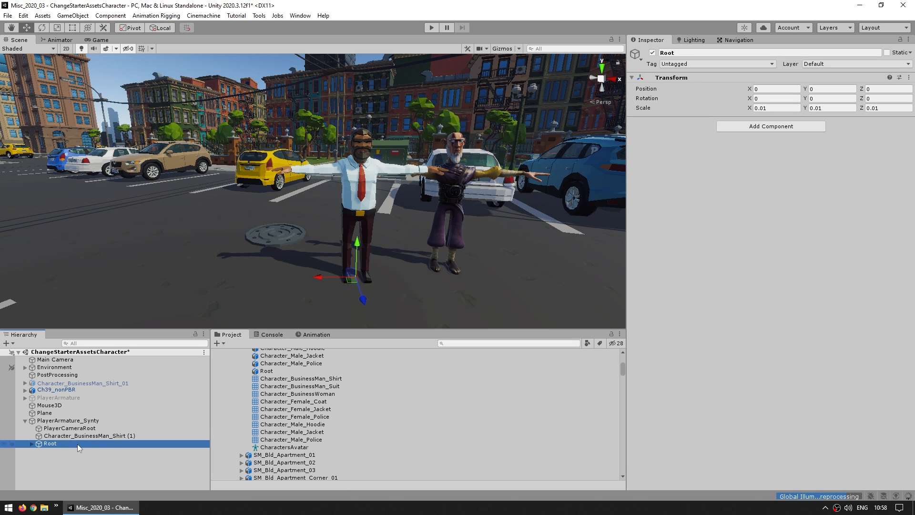
left_click(90, 436)
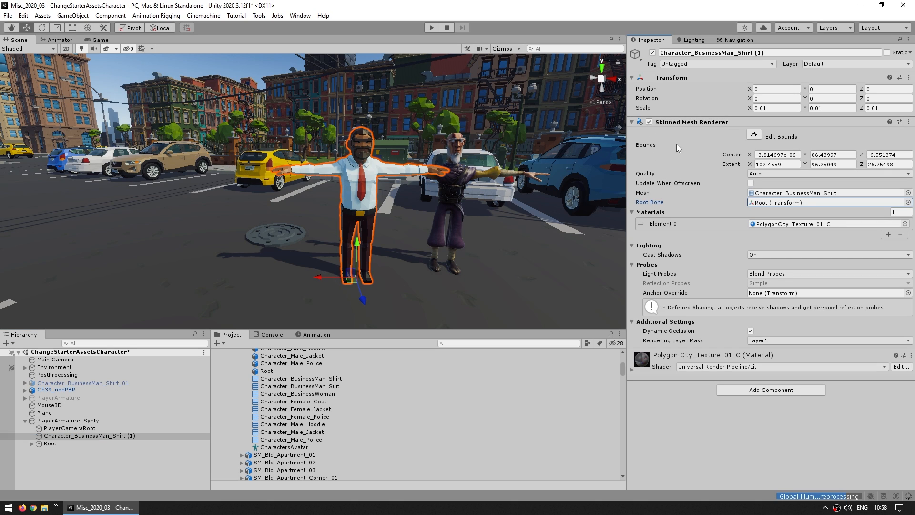
left_click(50, 443)
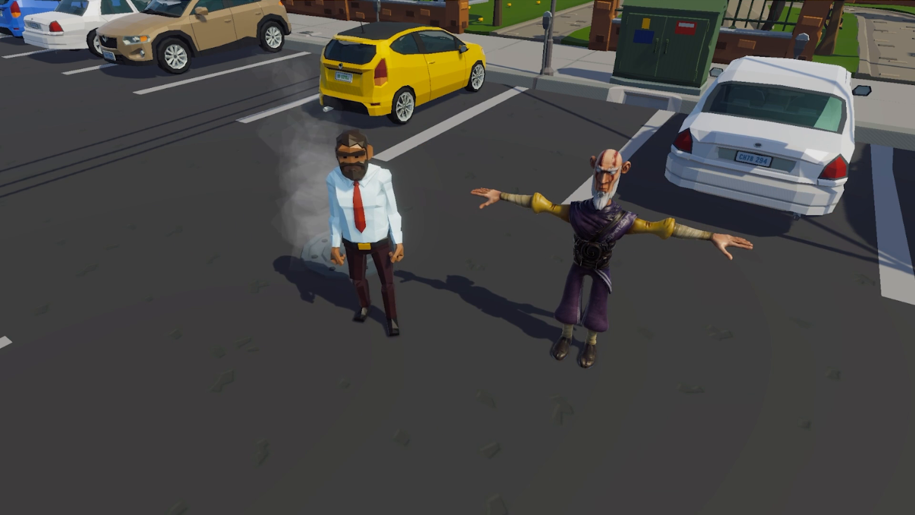
mouse_move(574, 288)
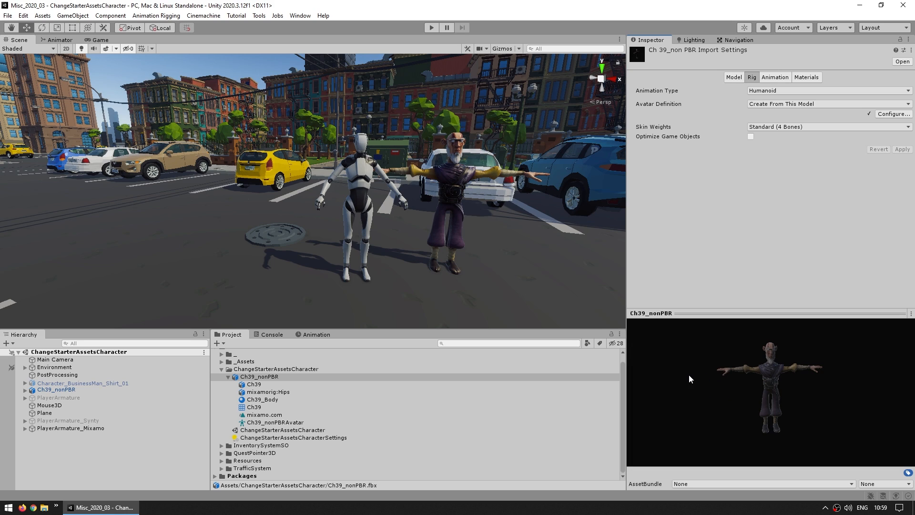
left_click(260, 376)
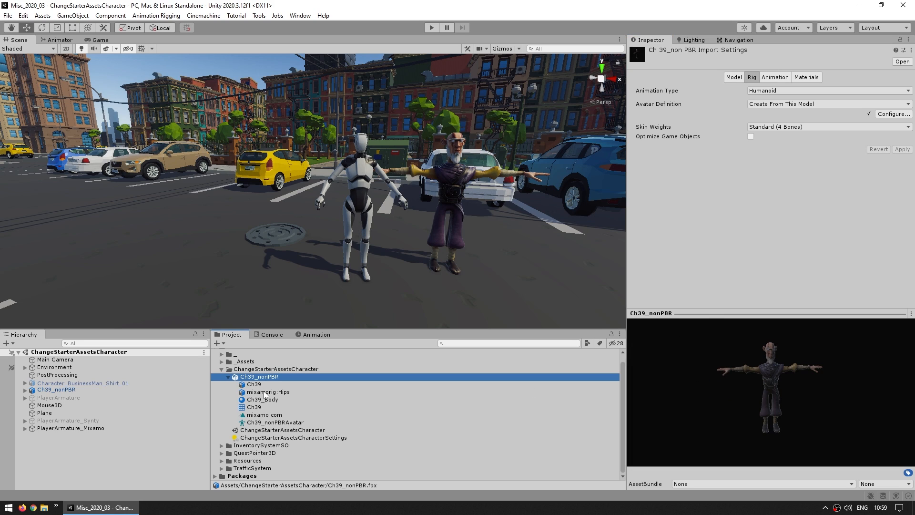
mouse_move(716, 152)
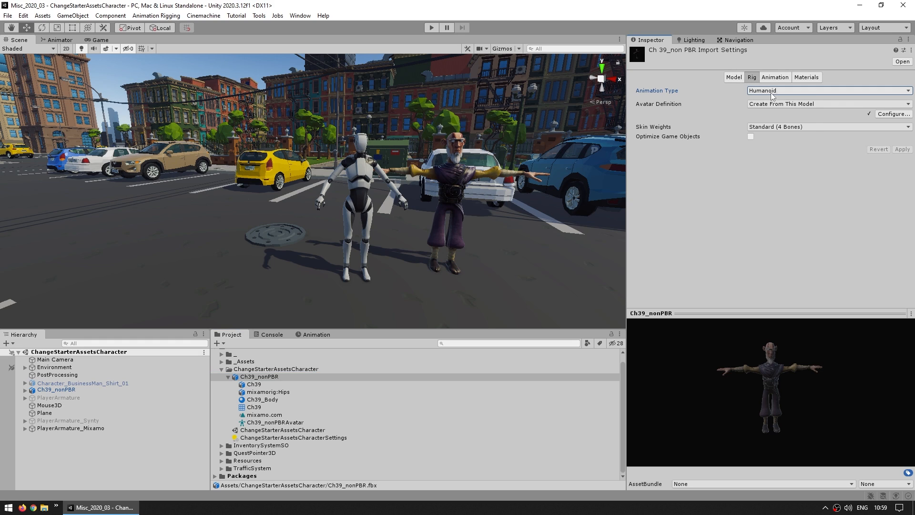
left_click(825, 90)
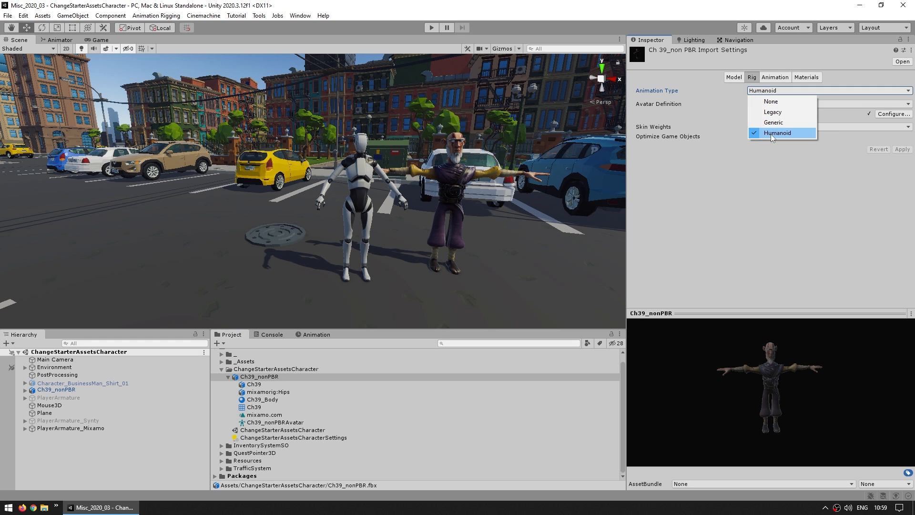
left_click(777, 132)
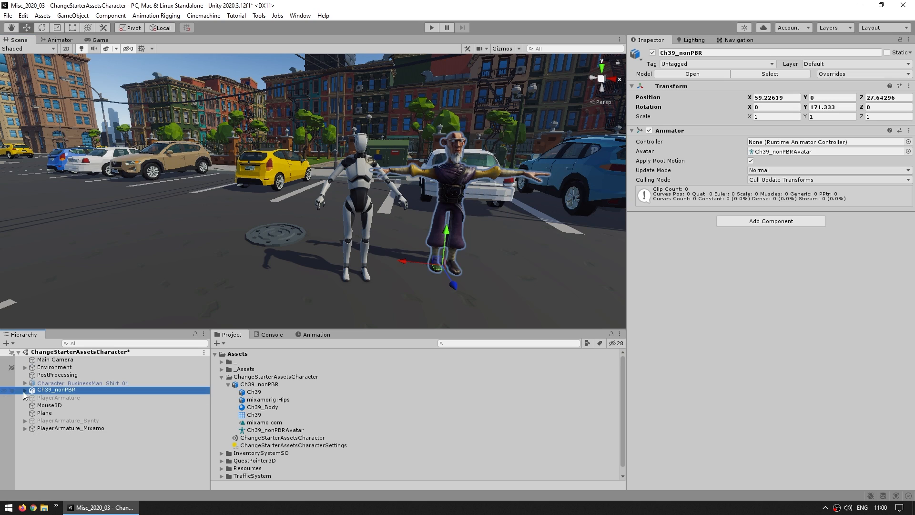
Expose Ch39_nonPBR's mesh and mixamorig:Hips skeleton alongside PlayerArmature_Mixamo's robot children.
left_click(18, 389)
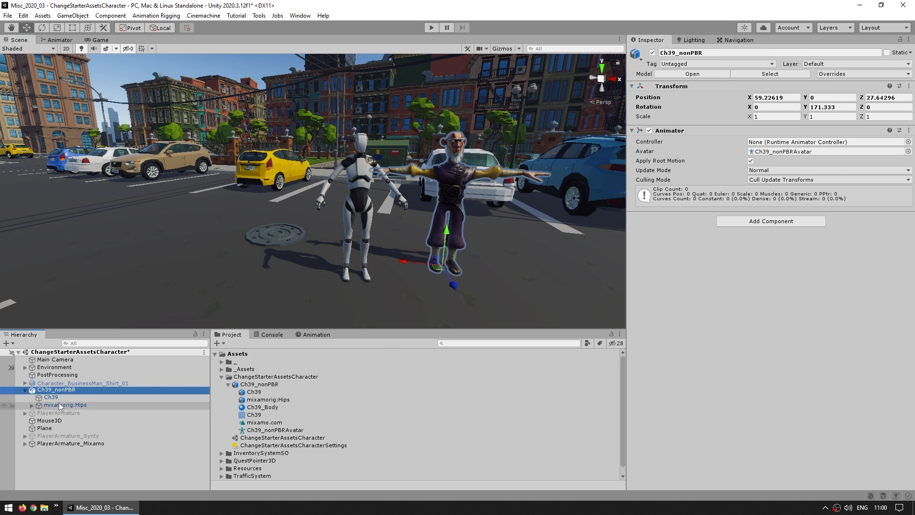
left_click(51, 396)
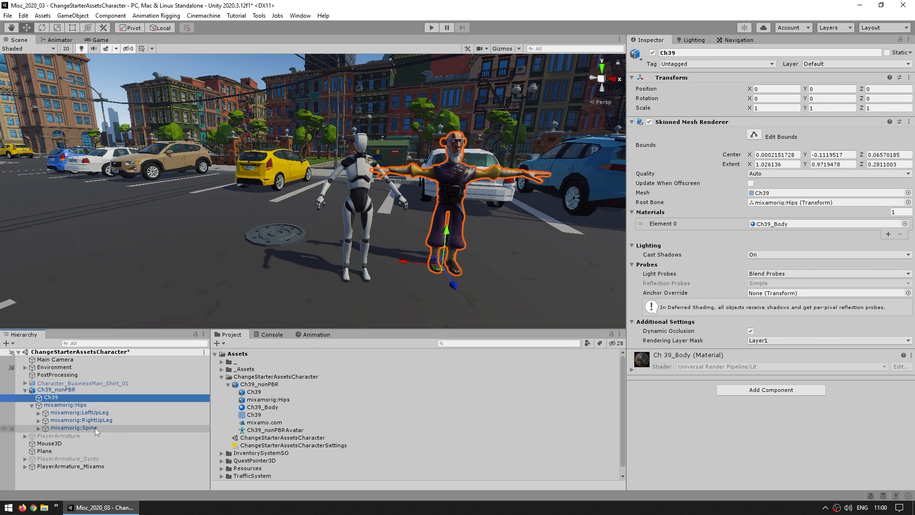
left_click(80, 412)
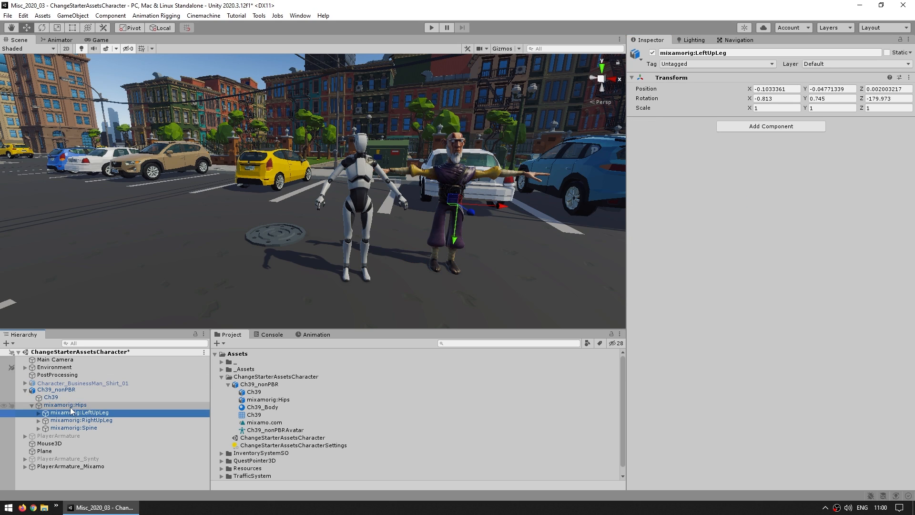
left_click(69, 466)
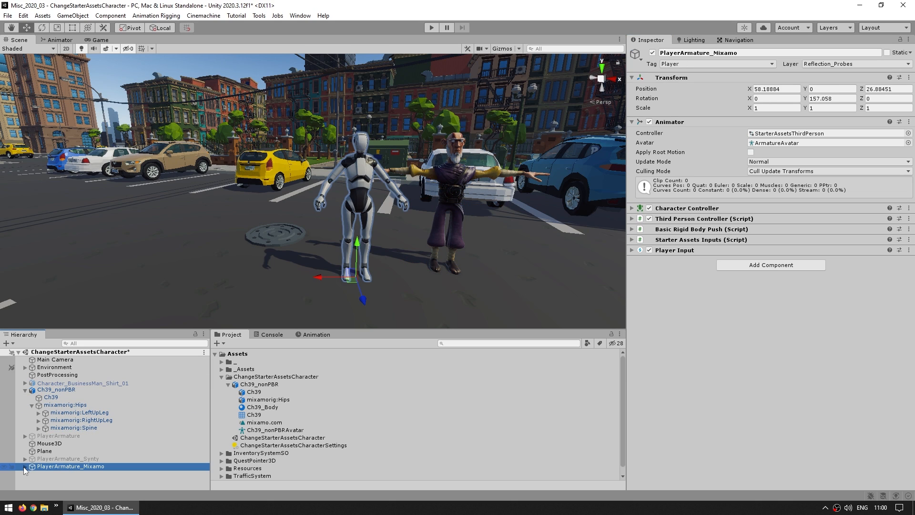
left_click(65, 402)
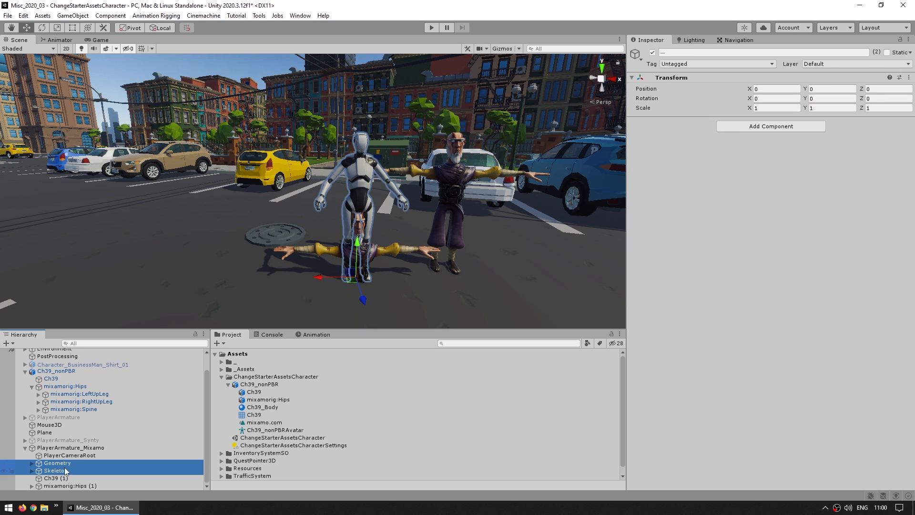
Delete the robot Geometry and Skeleton, rename mixamorig:Hips (1), assign Ch39_nonPBRAvatar and test in play mode.
left_click(56, 478)
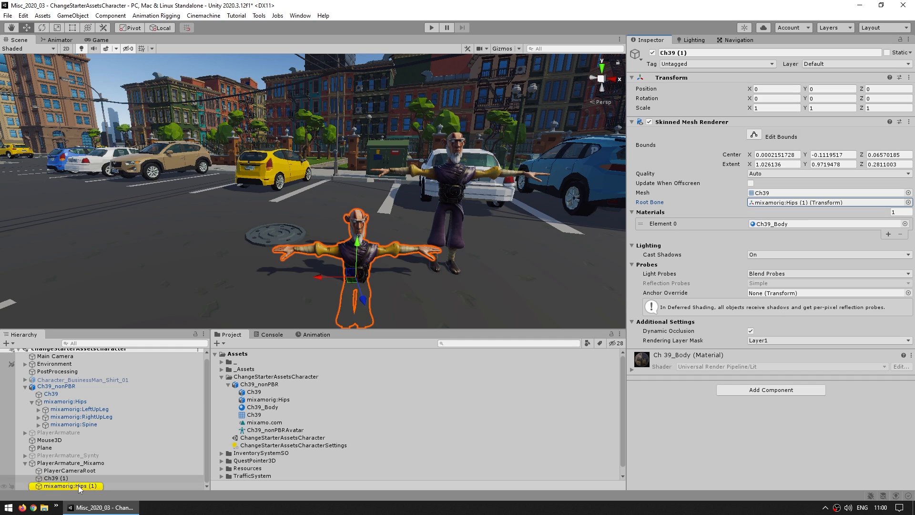
double_click(68, 485)
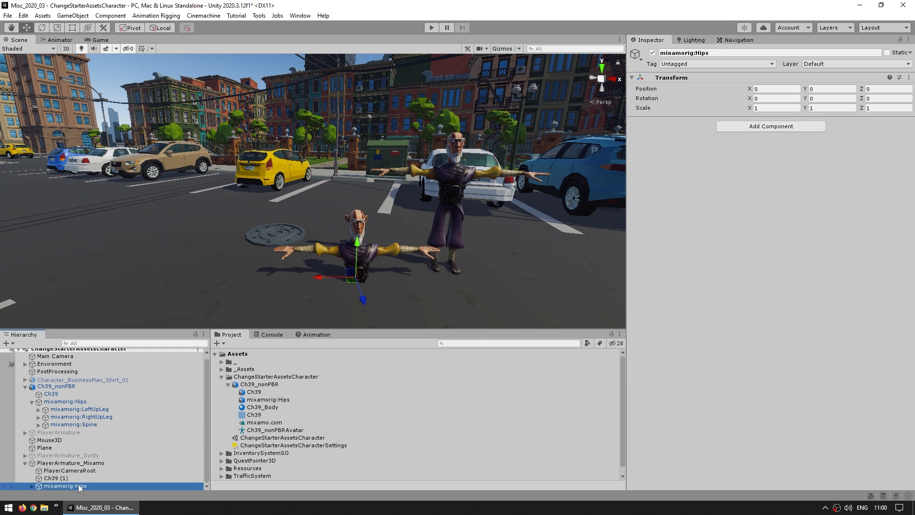
left_click(70, 463)
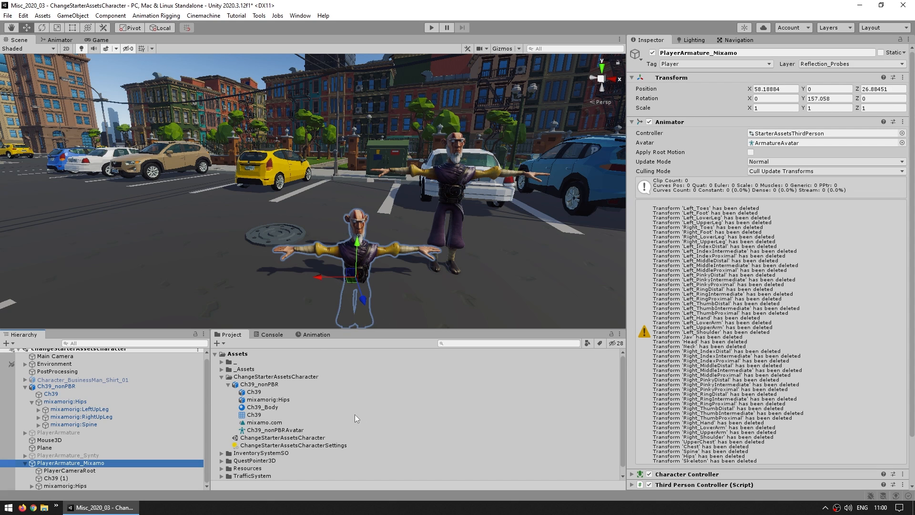
left_click(823, 143)
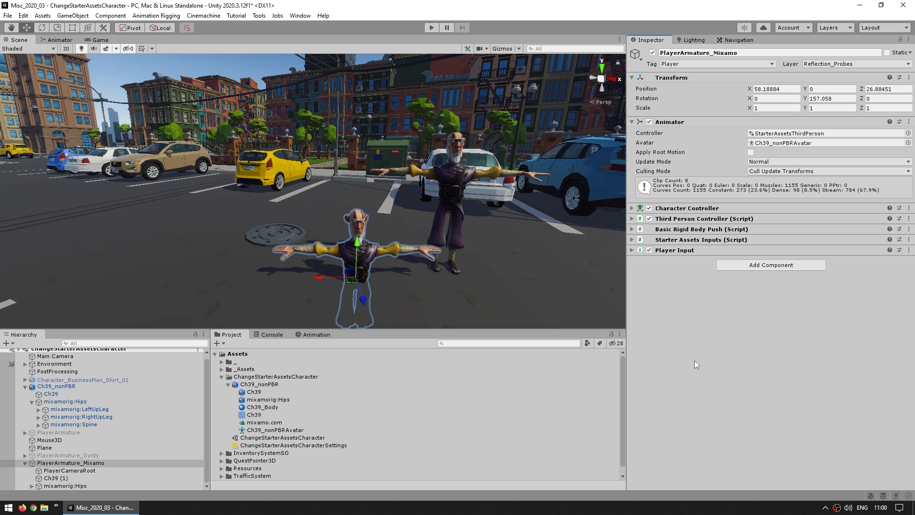
left_click(430, 28)
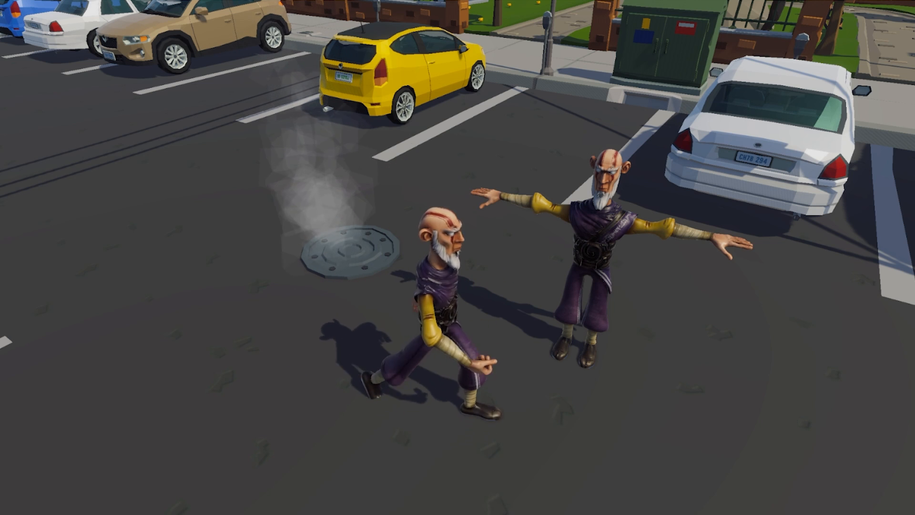